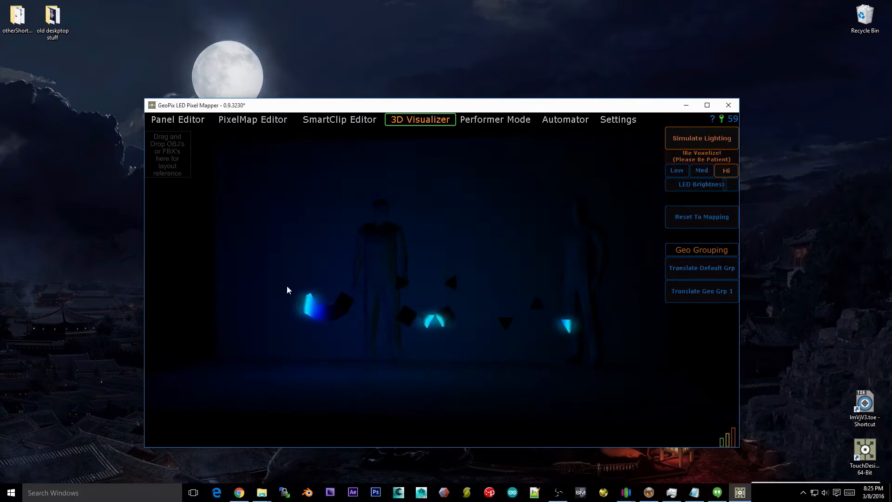
# Step: Check the flat pixel map layout, then view the blue-lit 3D stage preview
pyautogui.click(253, 120)
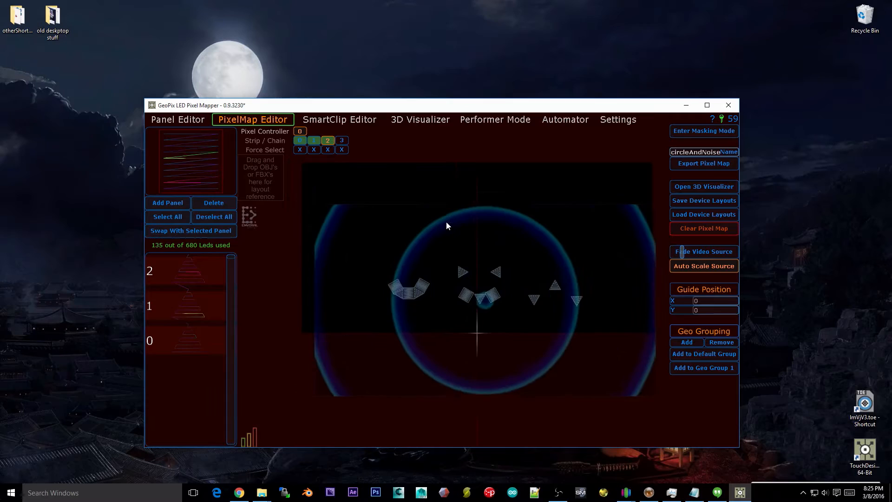
pyautogui.click(420, 120)
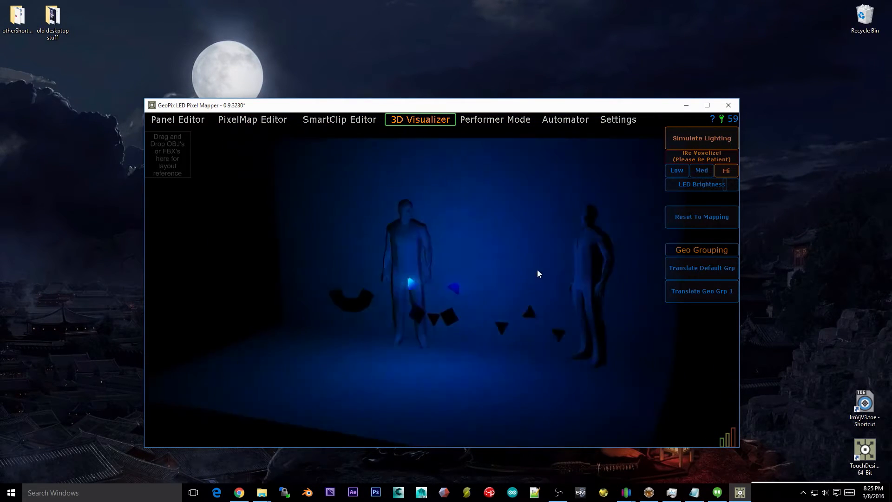
# Step: Disable Simulate Lighting and move the default group and Geo Grp 1 high on the back wall, rotated flat
pyautogui.click(701, 138)
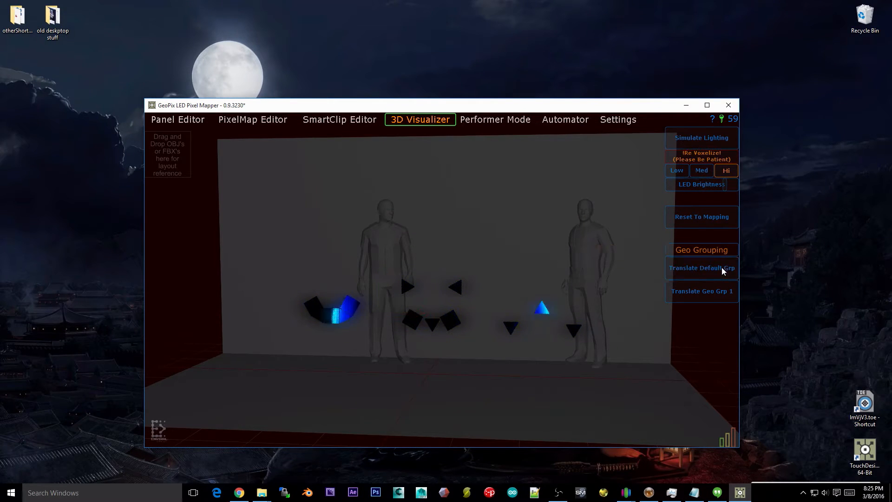
pyautogui.click(702, 268)
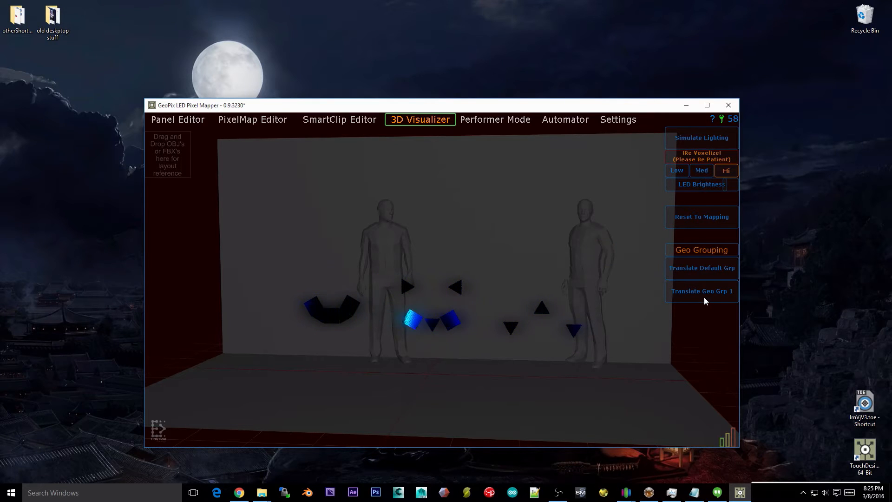
pyautogui.click(702, 268)
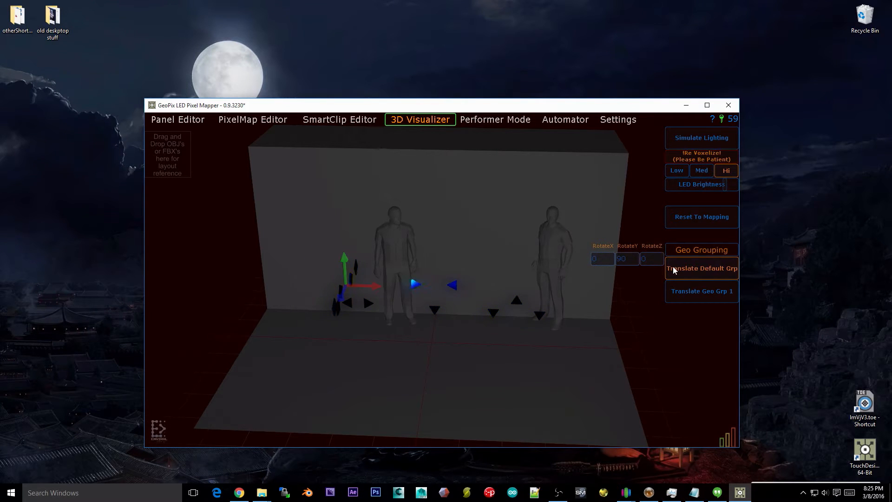
pyautogui.click(701, 291)
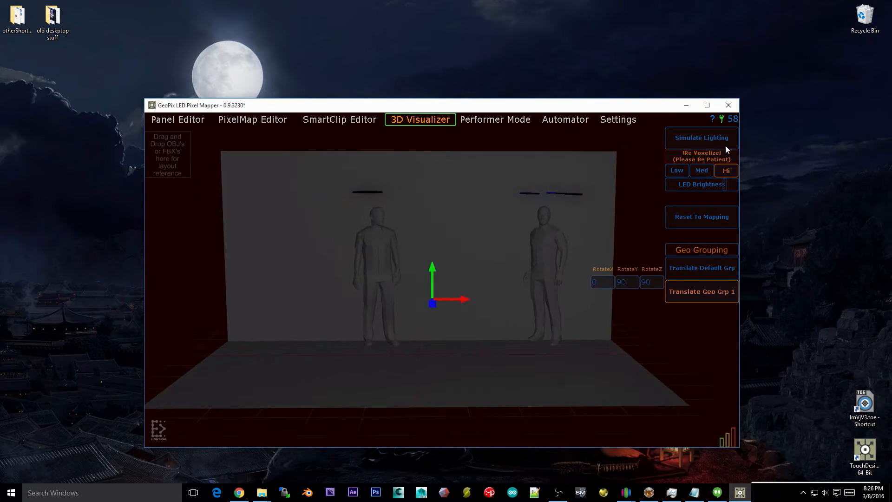
# Step: Re-enable Simulate Lighting so the raised fixtures cast blue light on the stage and figures
pyautogui.click(701, 155)
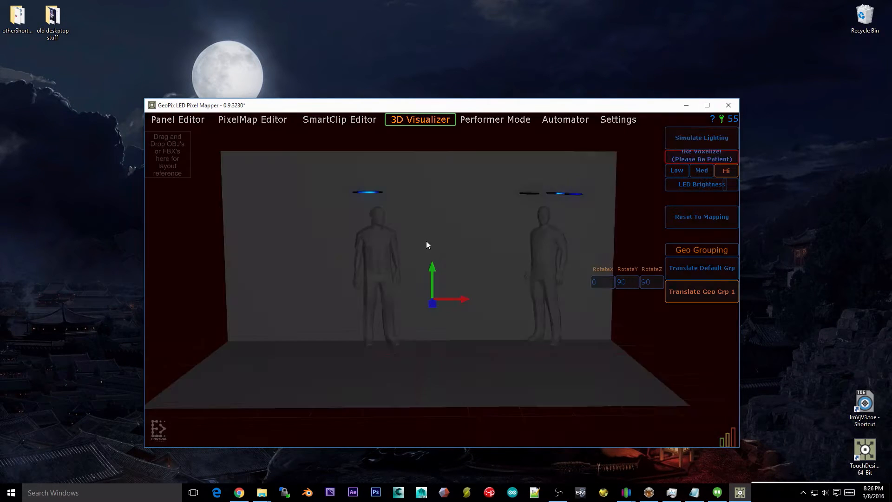
pyautogui.click(702, 138)
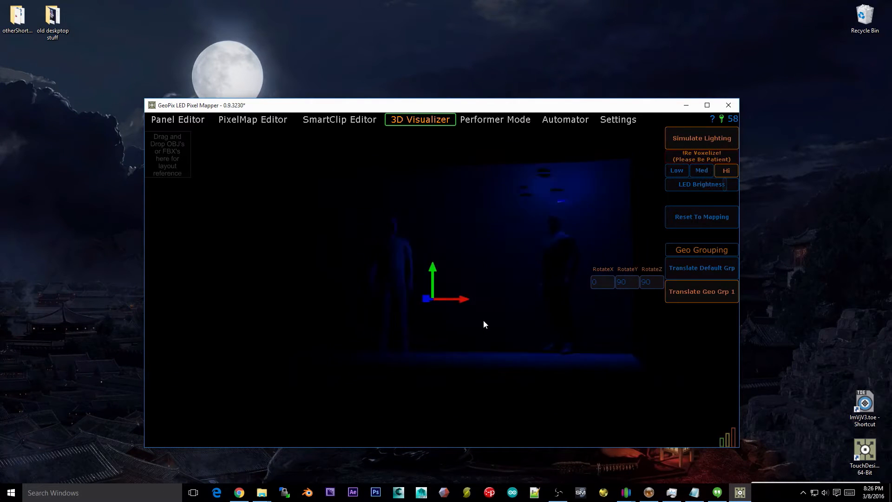
pyautogui.click(252, 120)
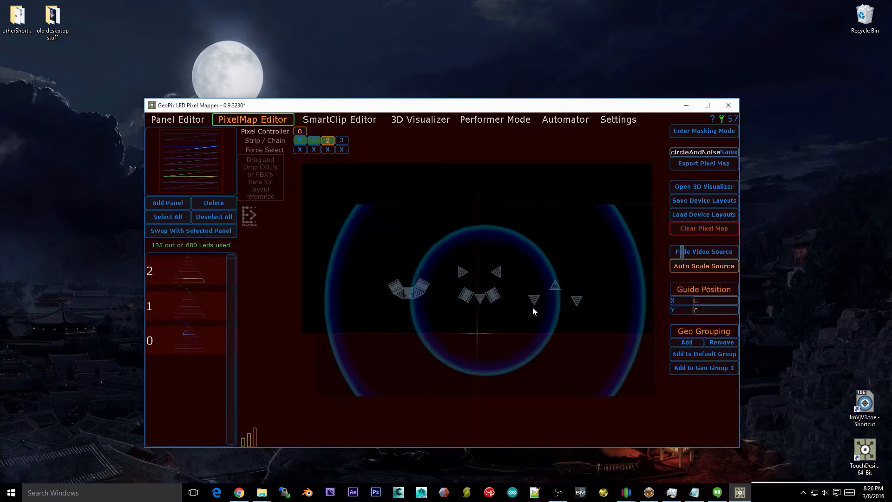
pyautogui.click(421, 120)
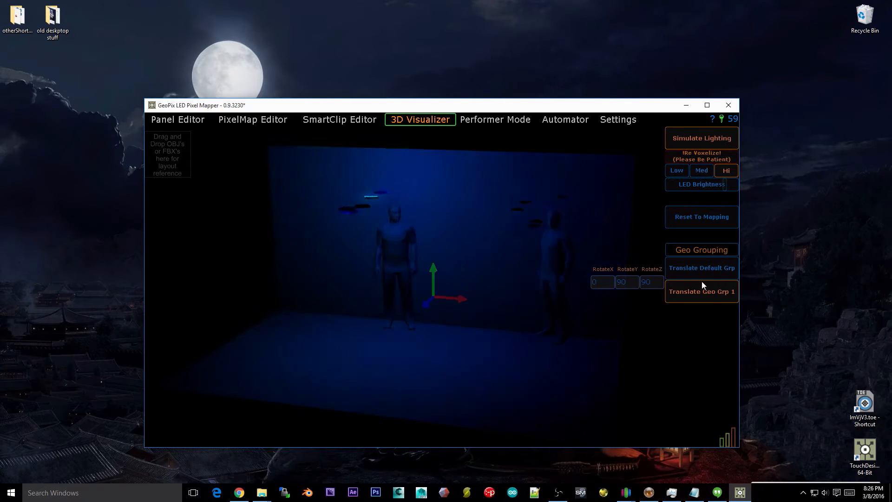
# Step: Rotate the reference stage model preview and refresh the 3D view with fixtures back around the figures
pyautogui.click(253, 120)
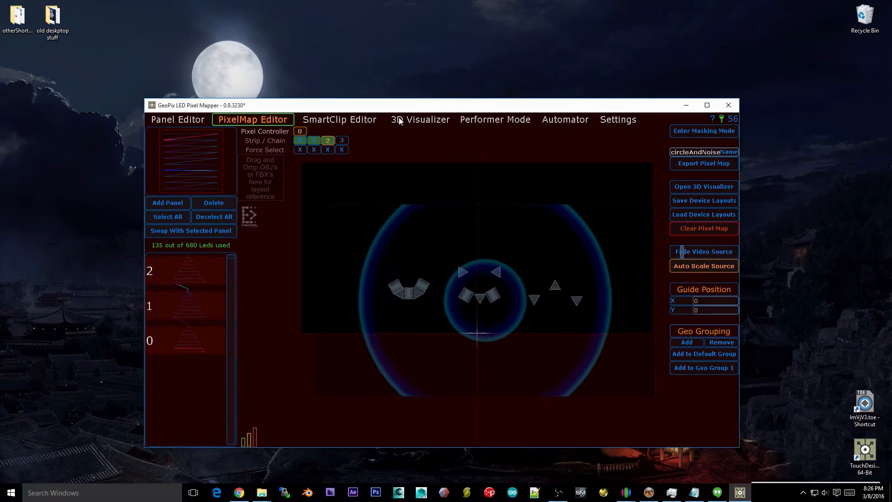
pyautogui.click(420, 120)
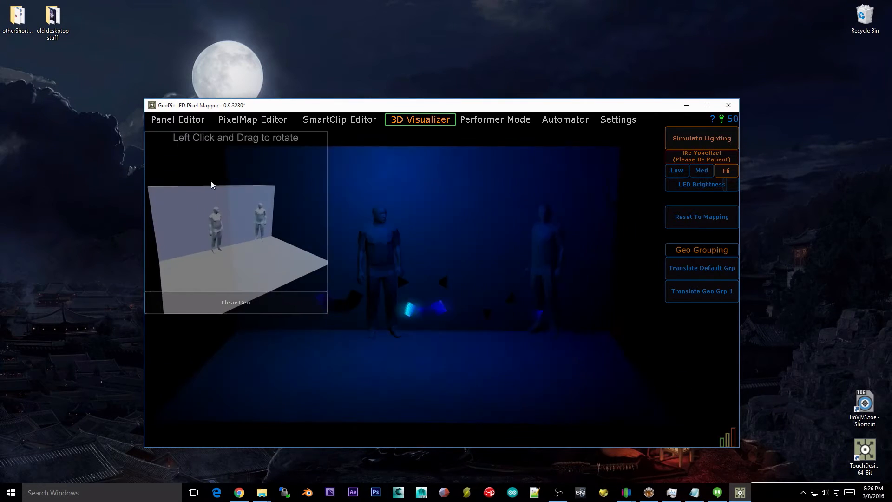
pyautogui.moveTo(211, 185); pyautogui.dragTo(233, 242)
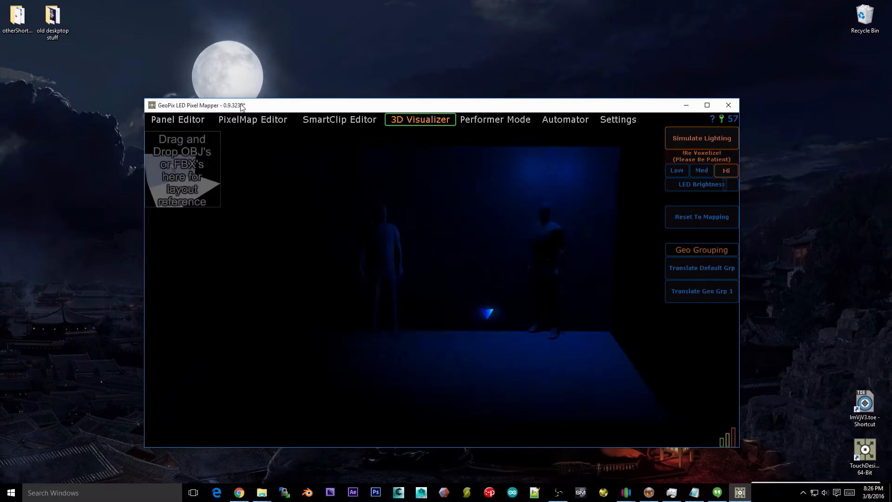
pyautogui.click(253, 120)
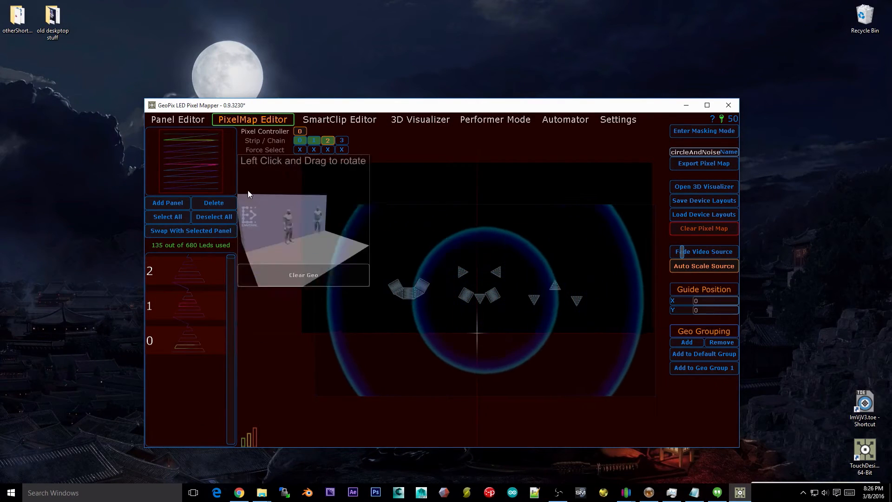
pyautogui.click(420, 120)
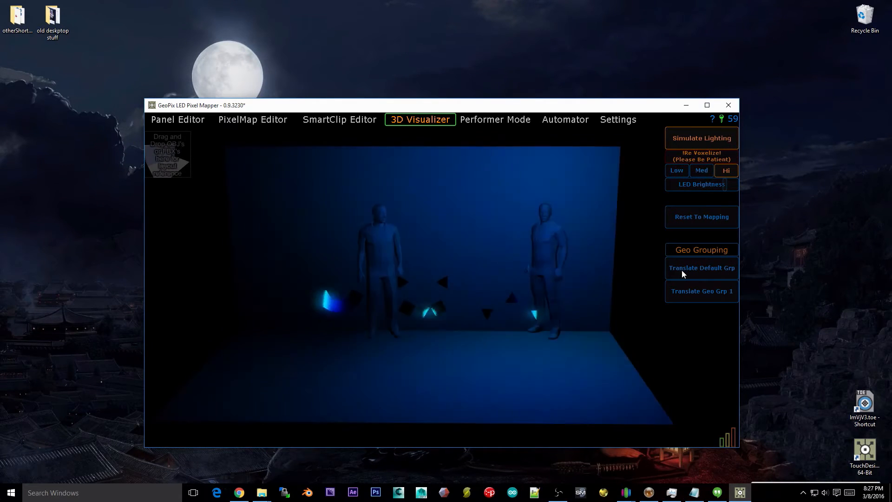
# Step: Raise the default panel group to head height and re-voxelize the lighting at Hi resolution
pyautogui.click(702, 267)
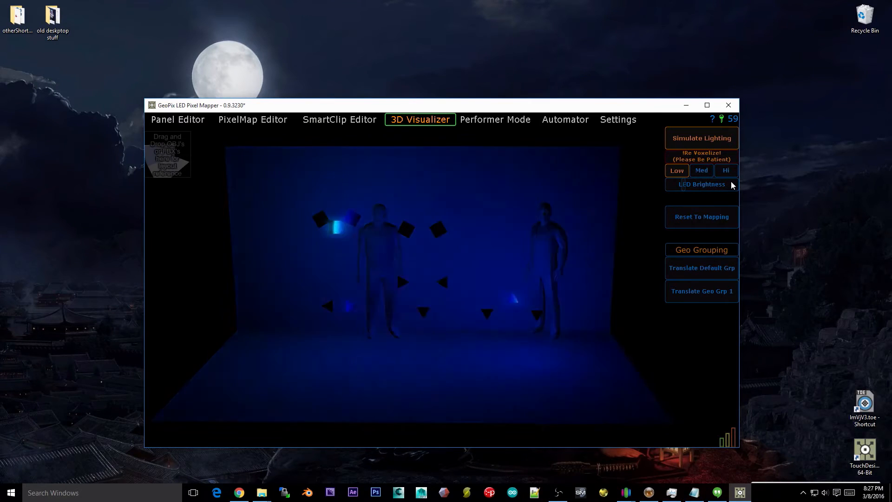
pyautogui.click(726, 171)
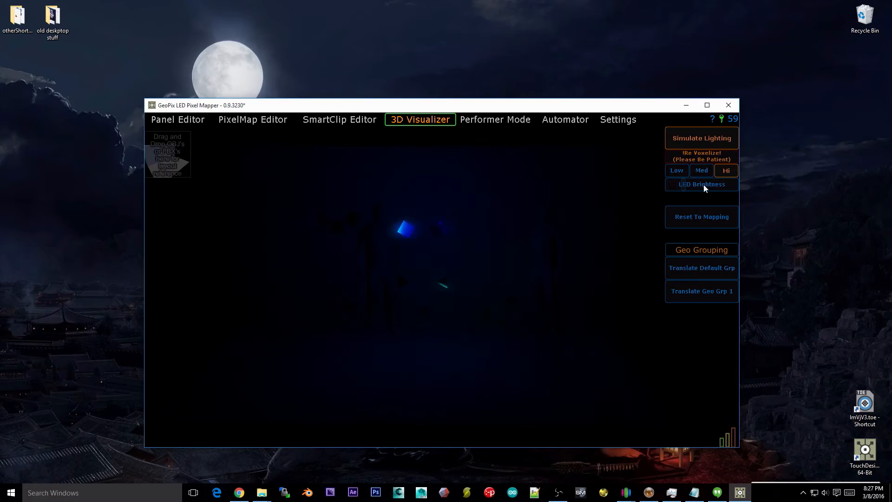
# Step: Raise LED Brightness until the stage and figures show under the high-quality blue glow
pyautogui.click(701, 184)
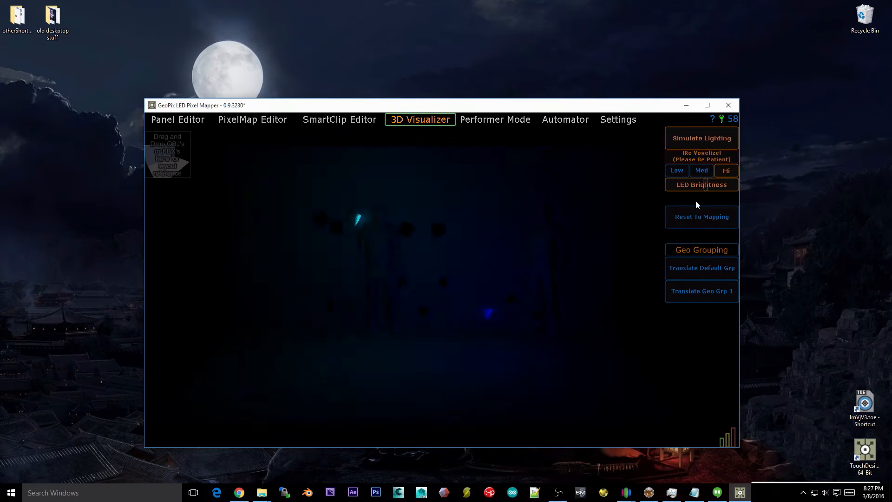
pyautogui.click(702, 184)
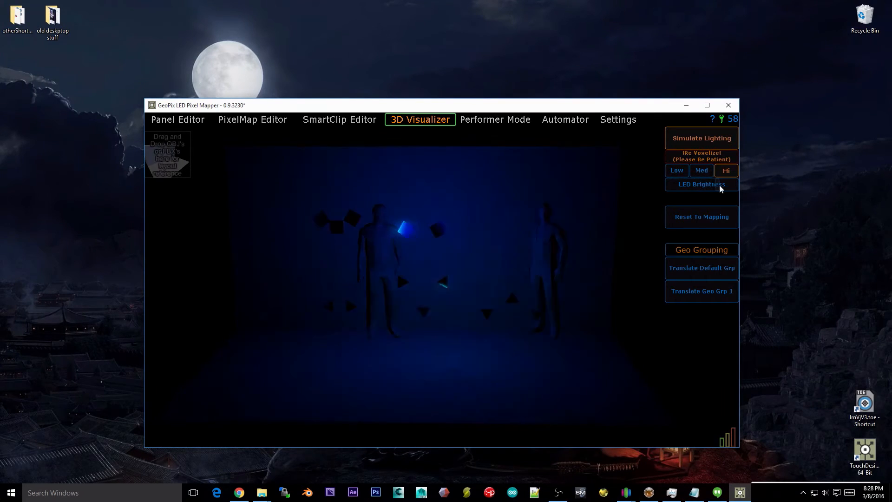
pyautogui.click(702, 184)
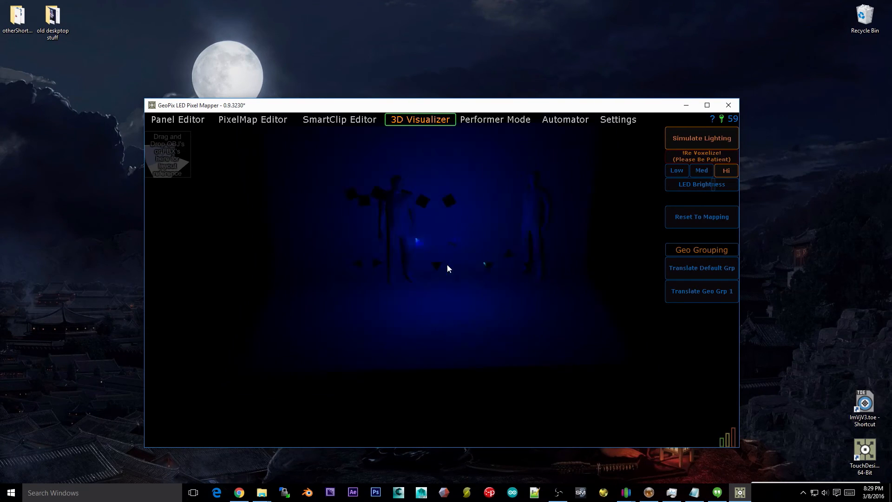
# Step: Bring up the move handles for the default panel group around the left figure's head
pyautogui.click(701, 268)
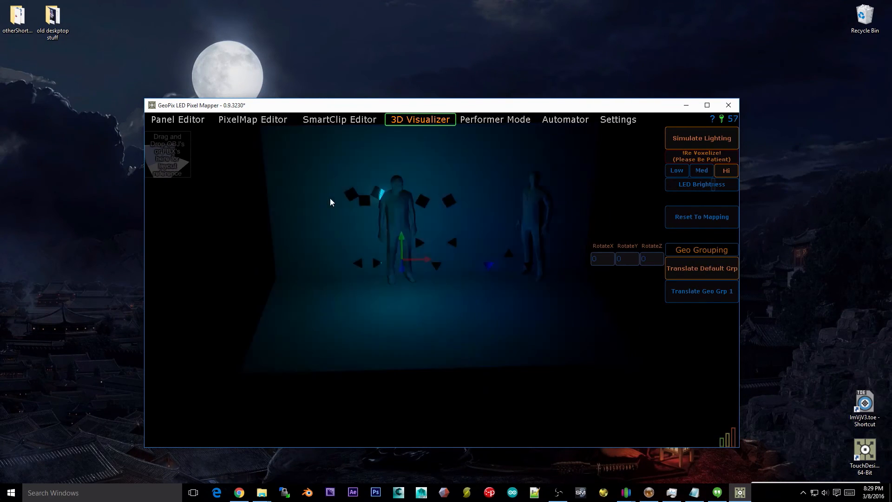